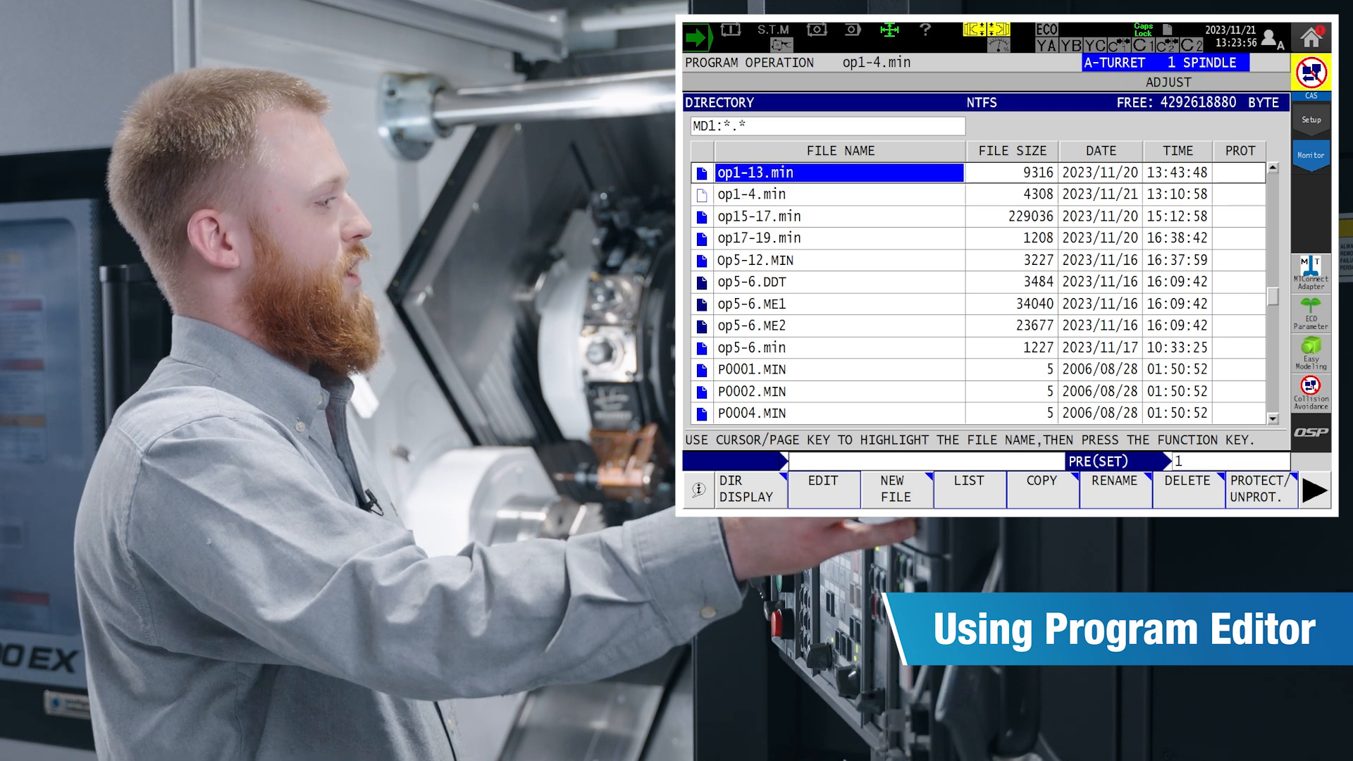
Highlight op1-4.min in the directory and start editing it.
click(820, 489)
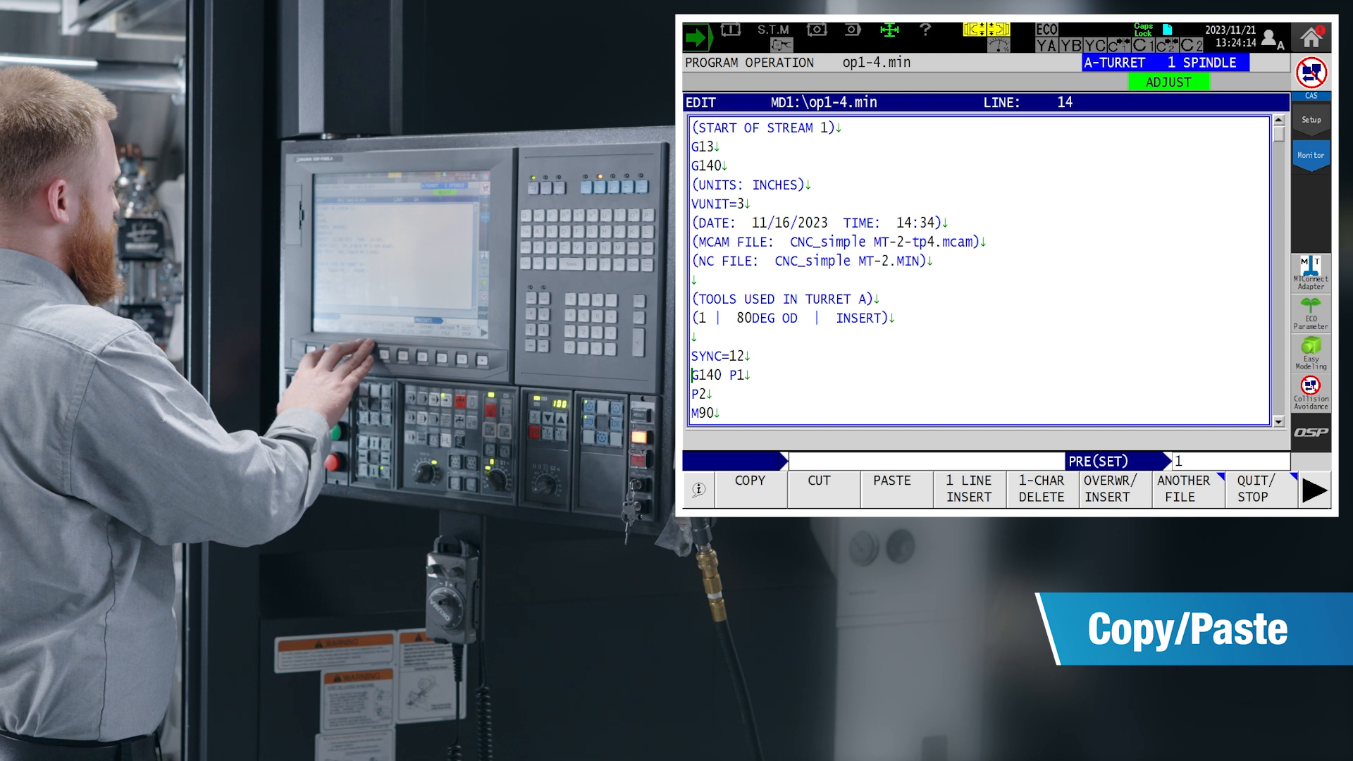
Copy, paste and cut the G140 P1 line, leaving one empty line inserted after P2.
click(748, 489)
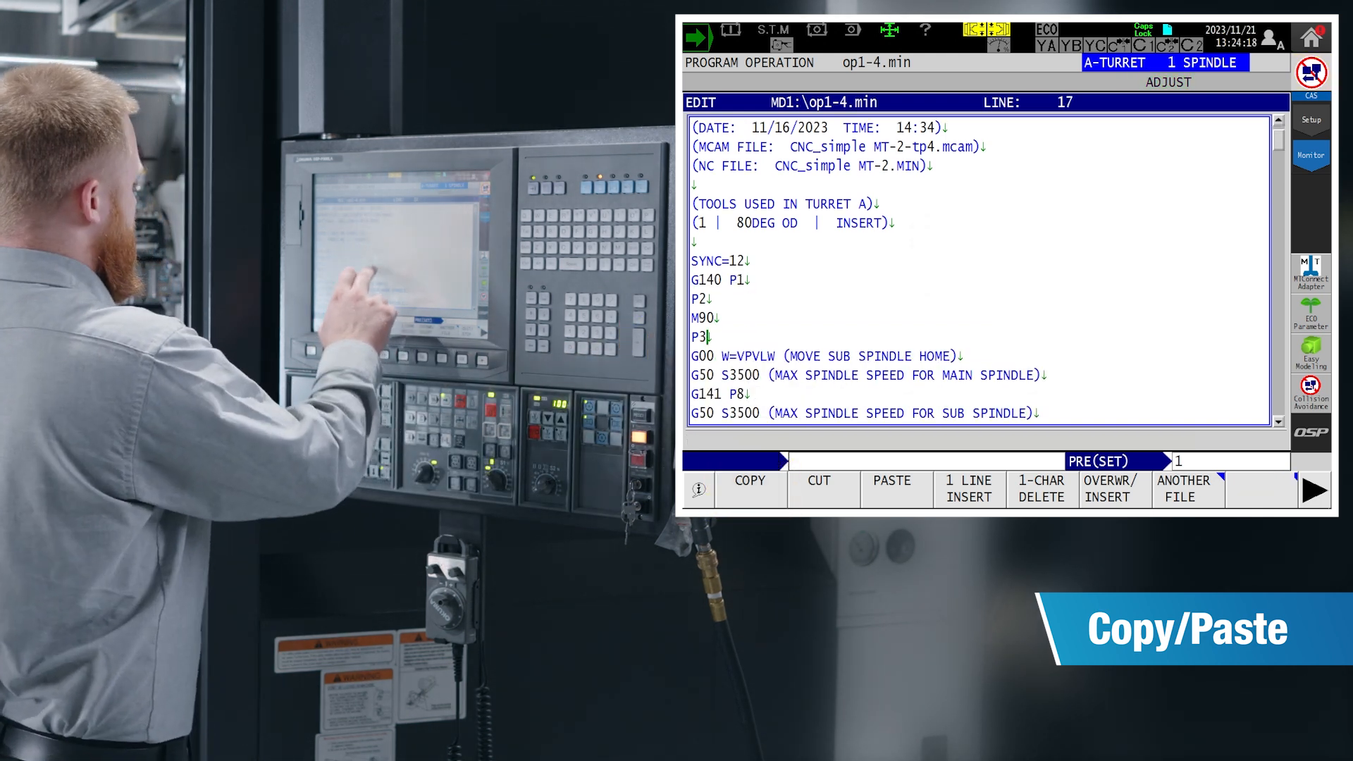
click(891, 489)
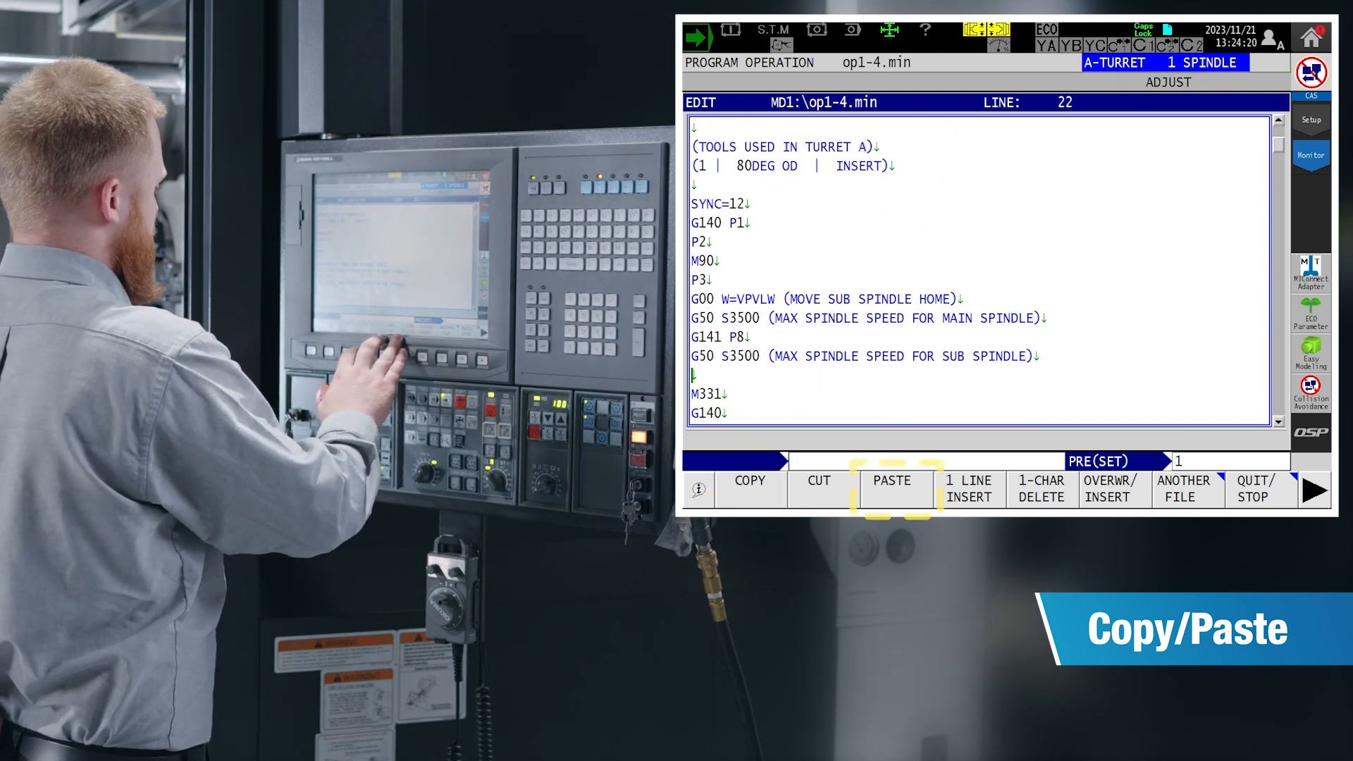
click(890, 489)
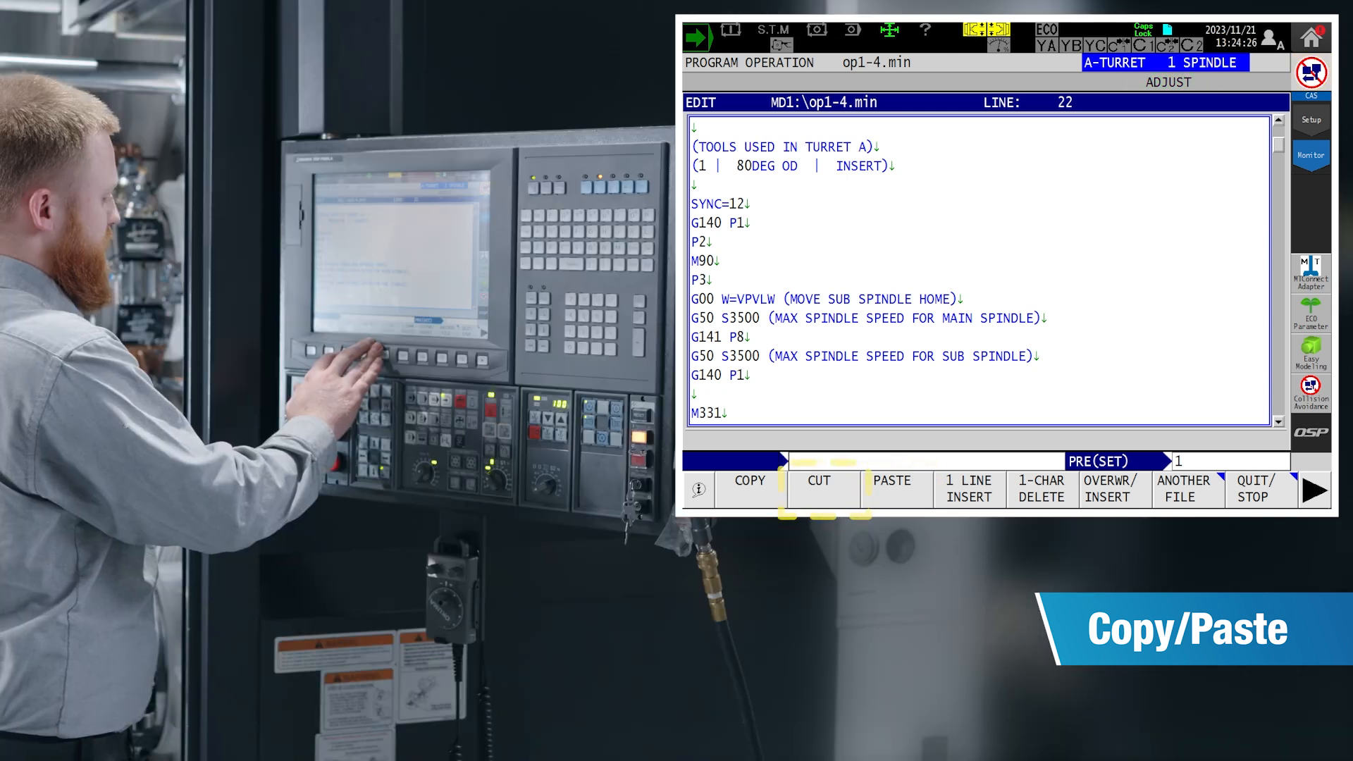
click(818, 480)
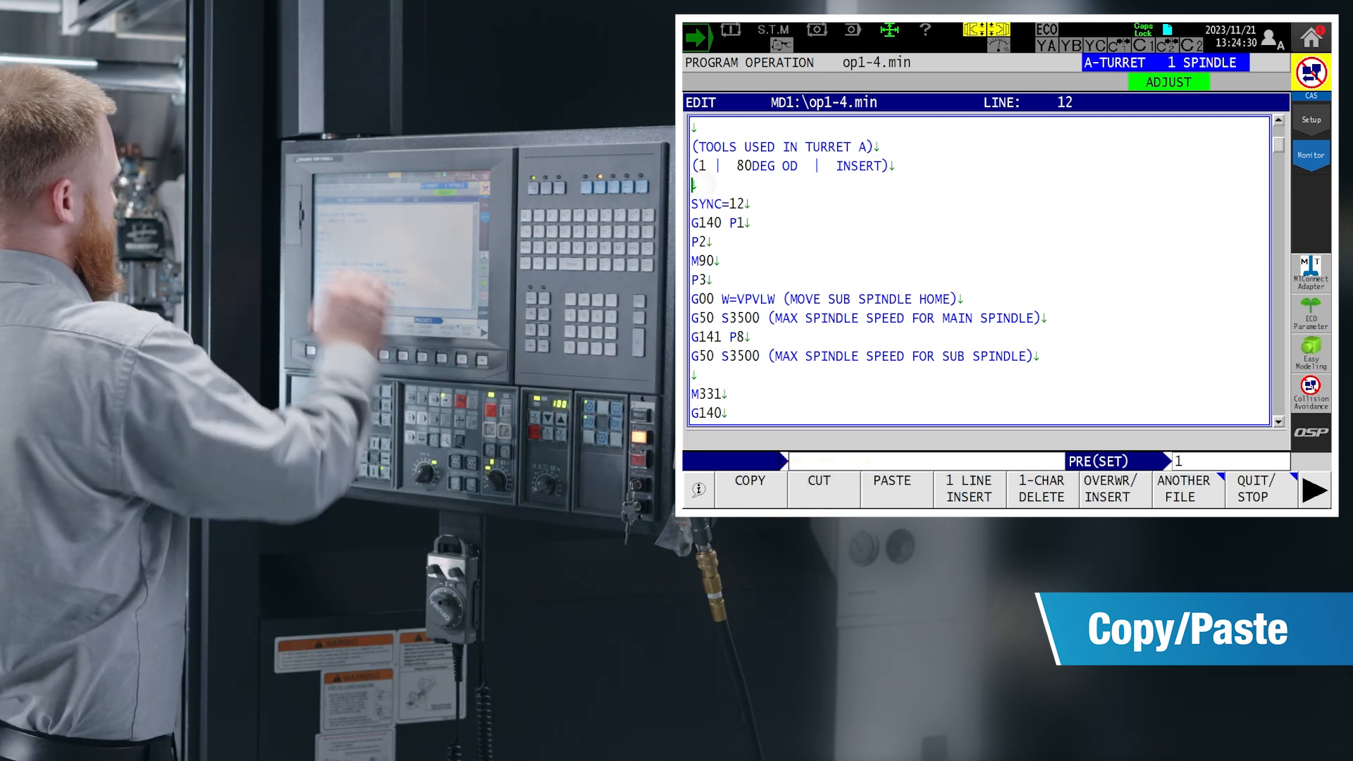
click(891, 489)
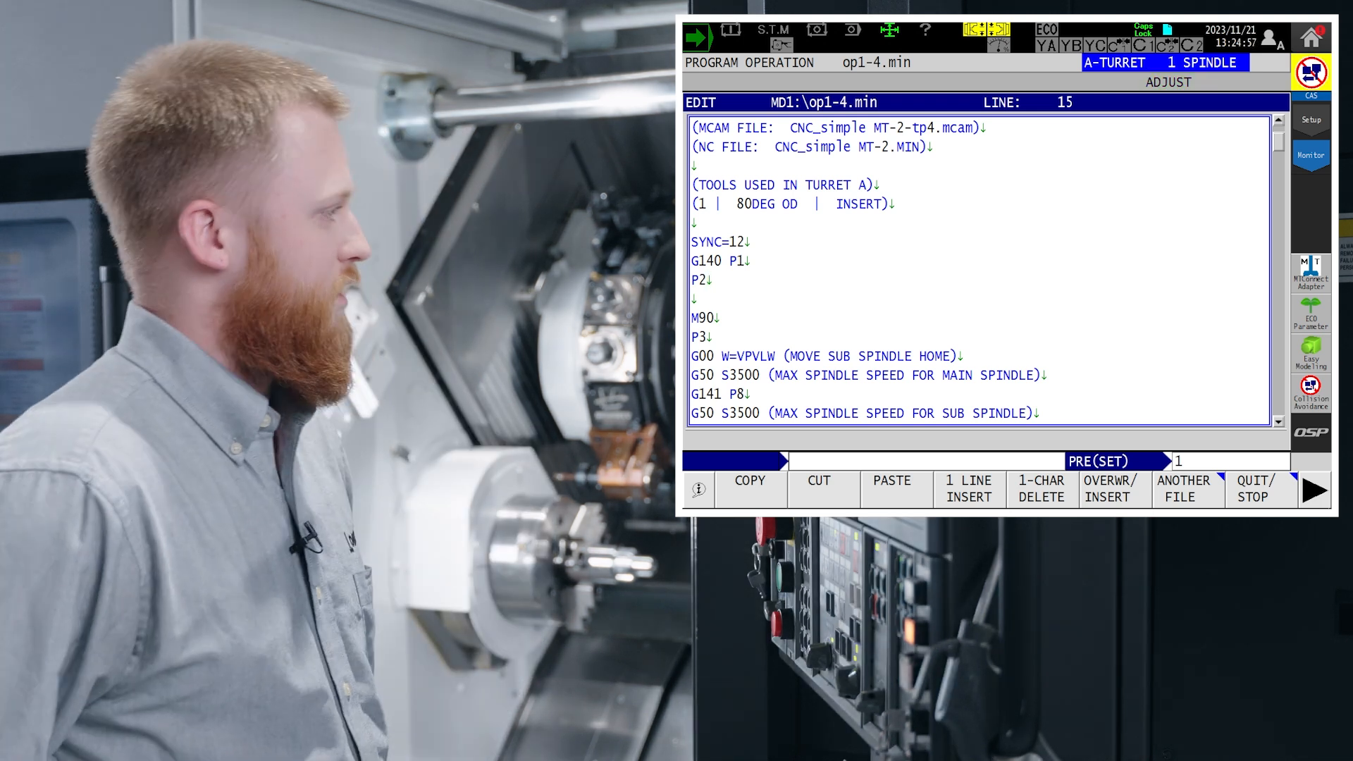
click(1185, 489)
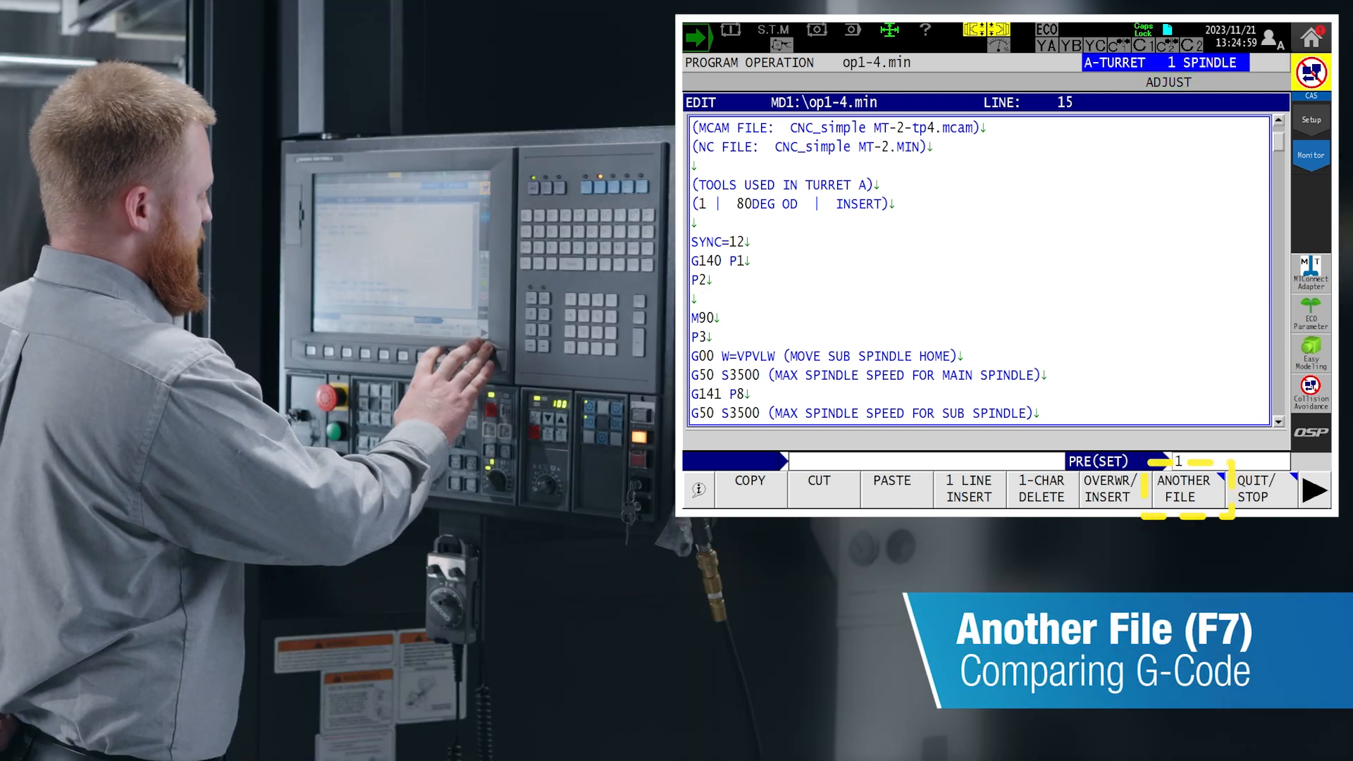
click(1182, 489)
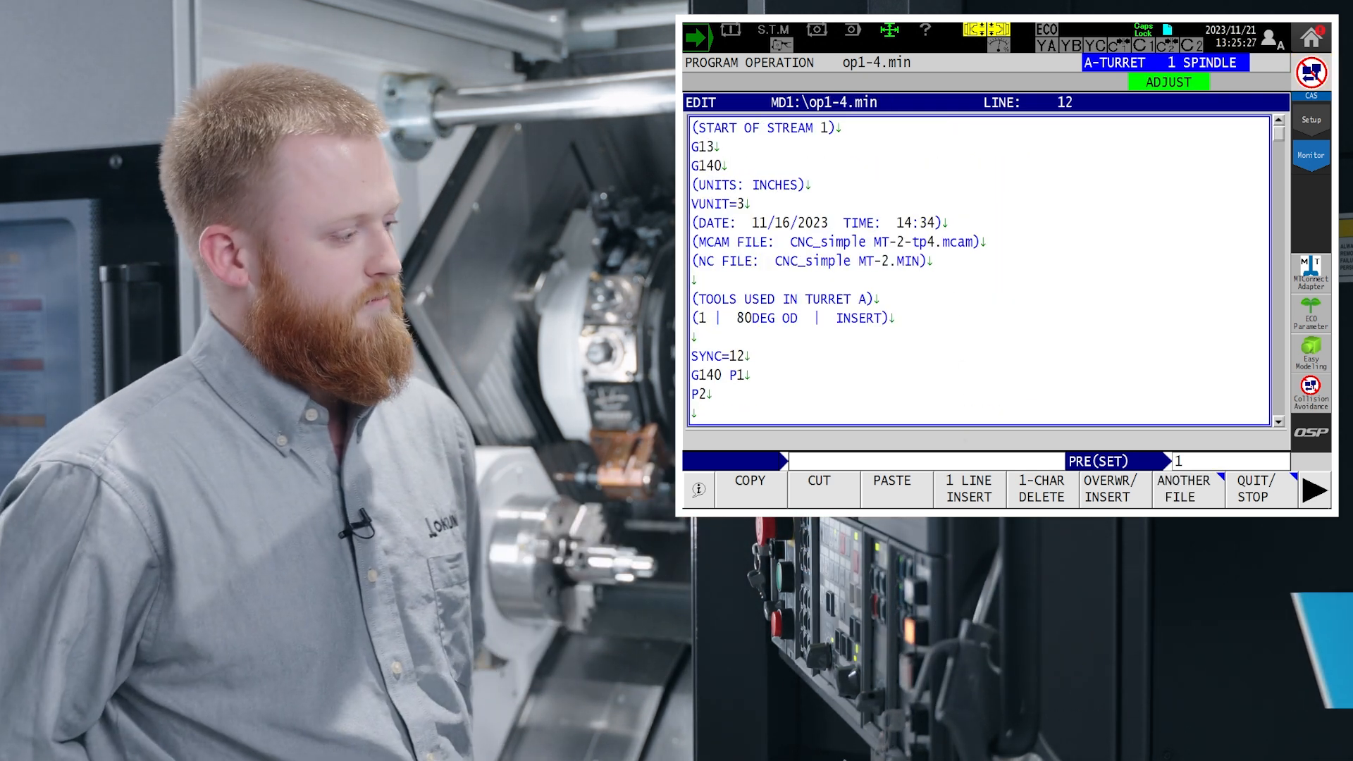
Use find and replace with FIND G140 and REPLACE G141 in op1-4.min.
click(757, 461)
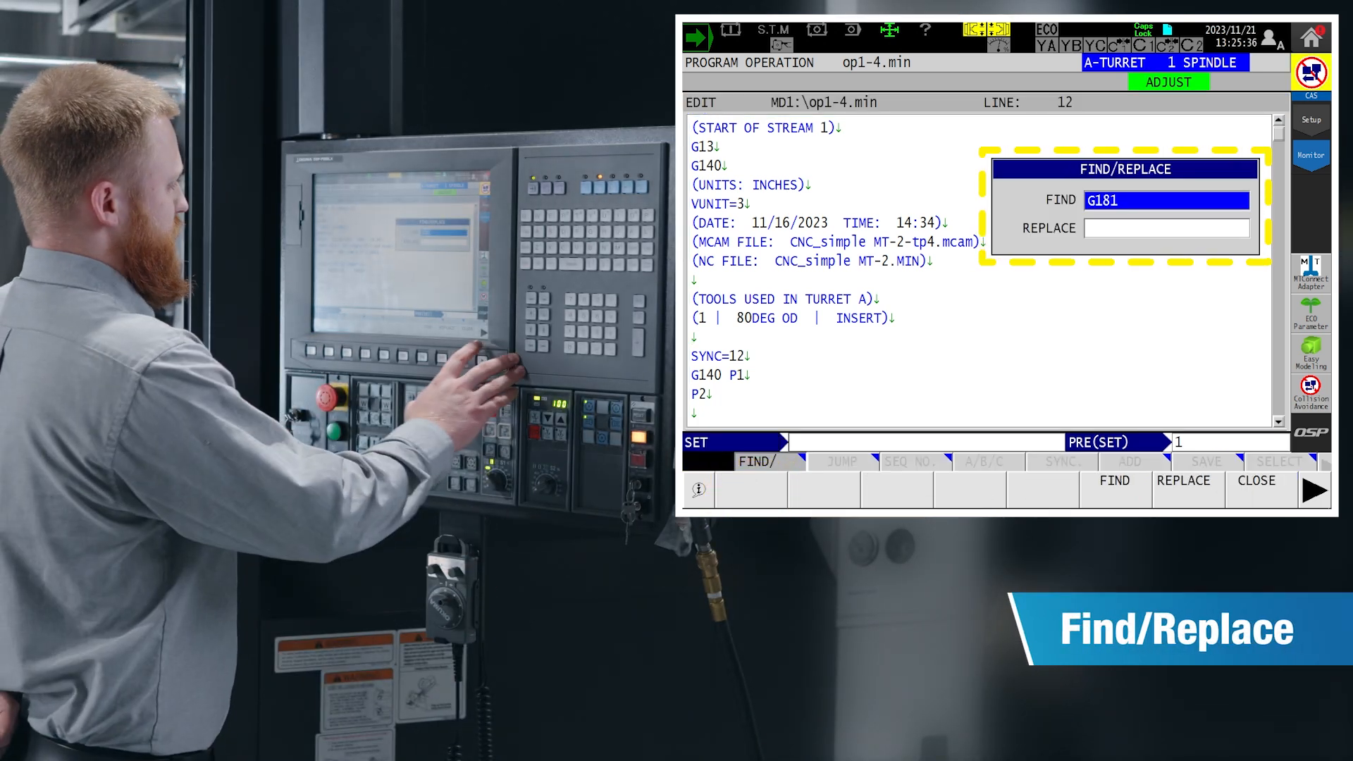
text(G140)
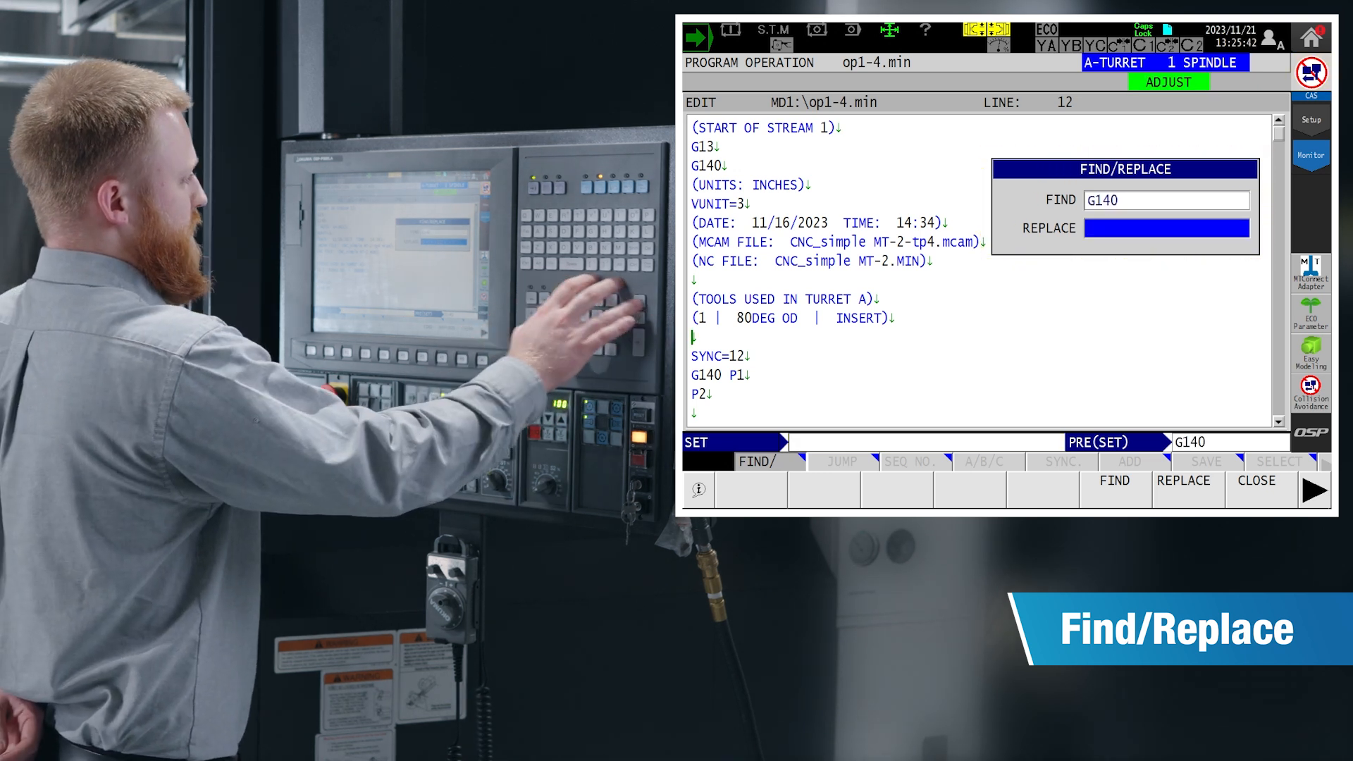
text(g)
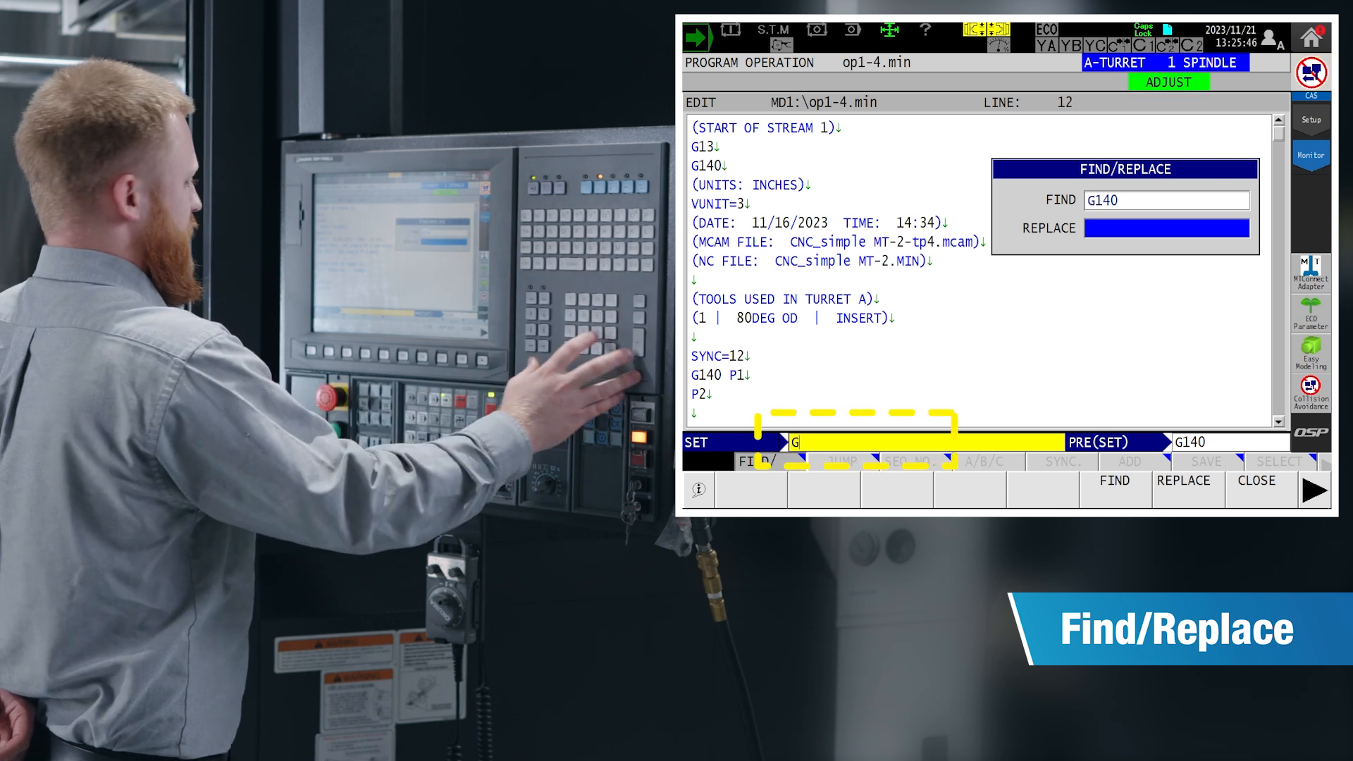
text(G141)
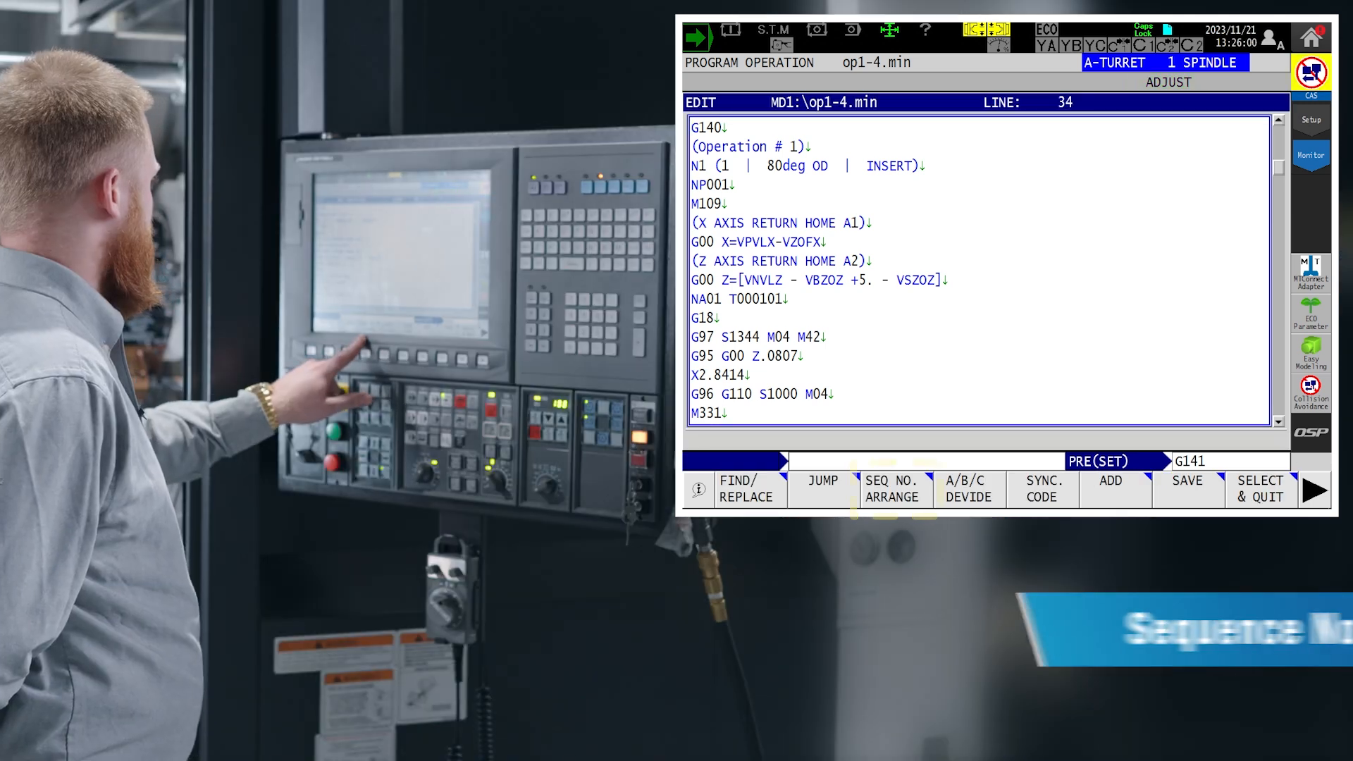
Arrange sequence numbers from 1 with rate 10, giving blocks N numbers stepping by 10.
click(894, 489)
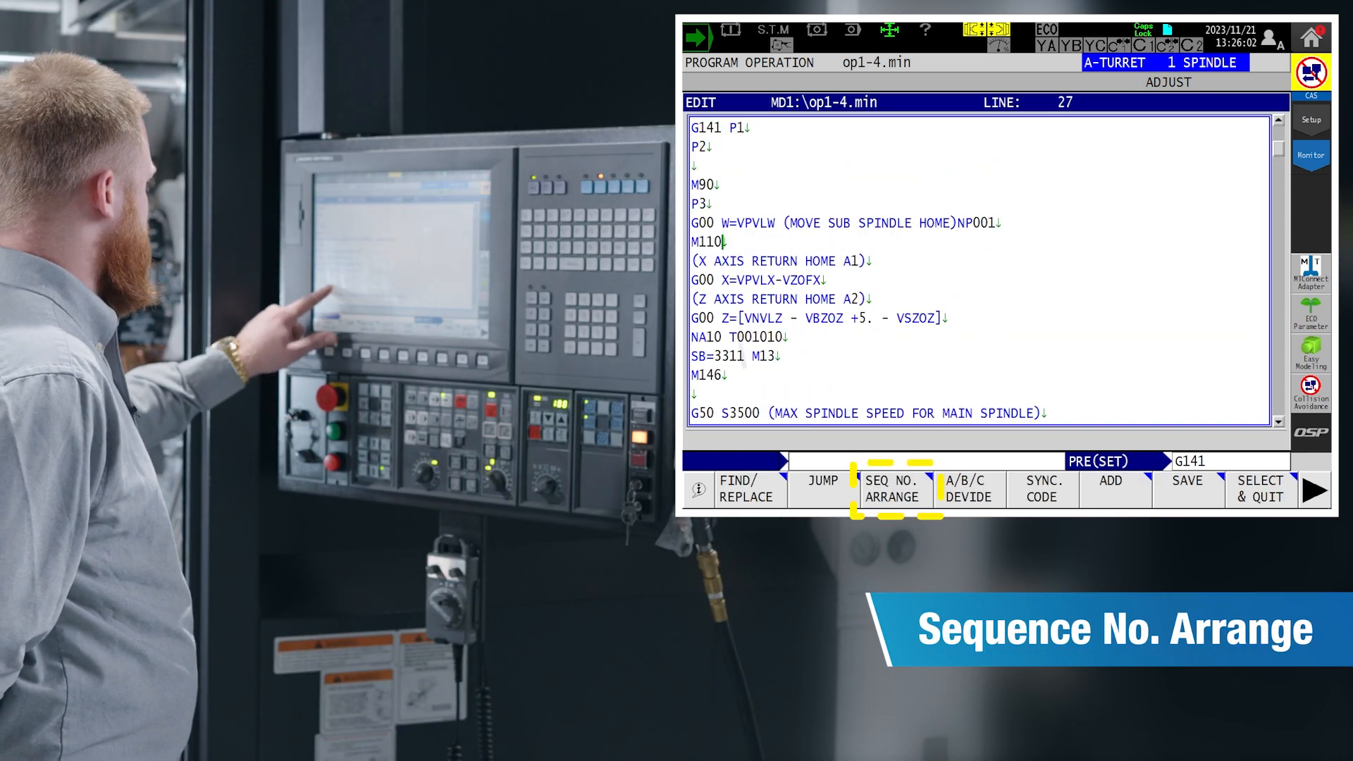
click(893, 488)
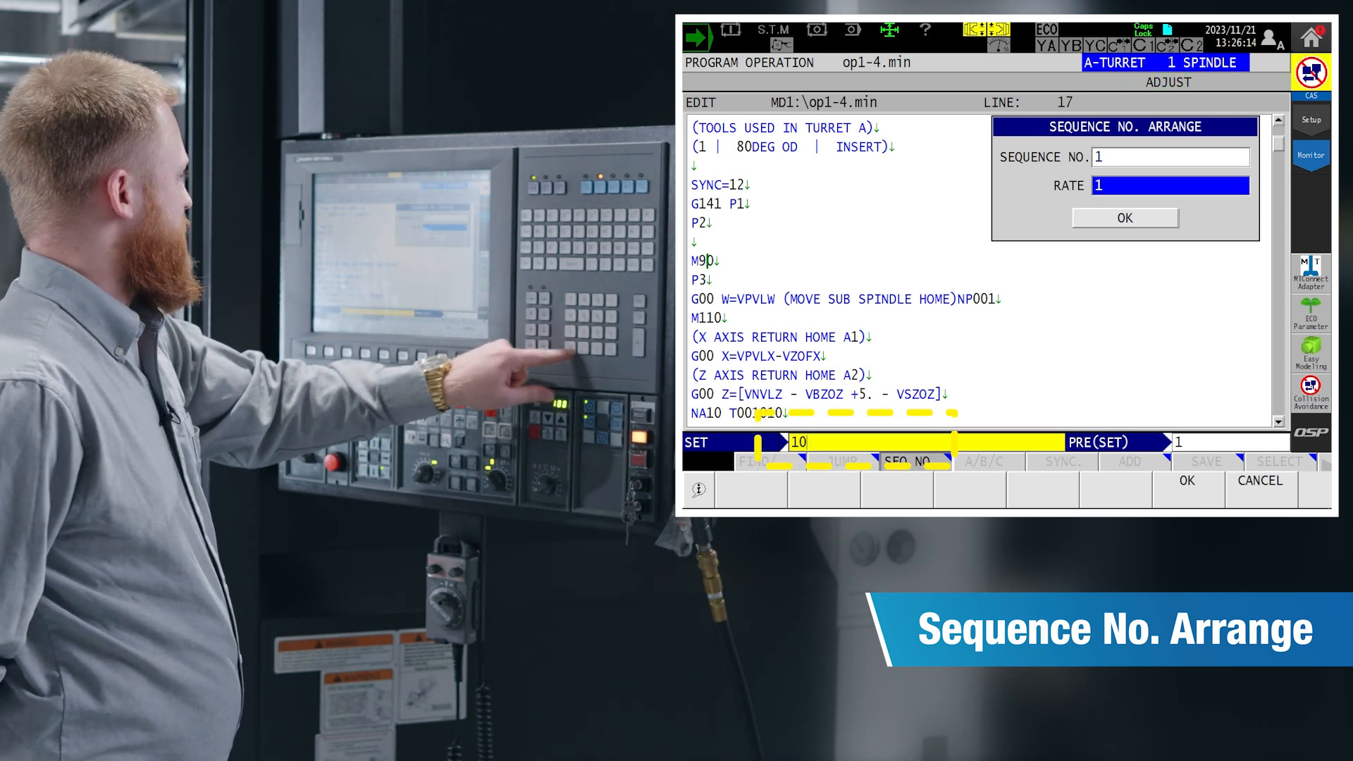
text(10)
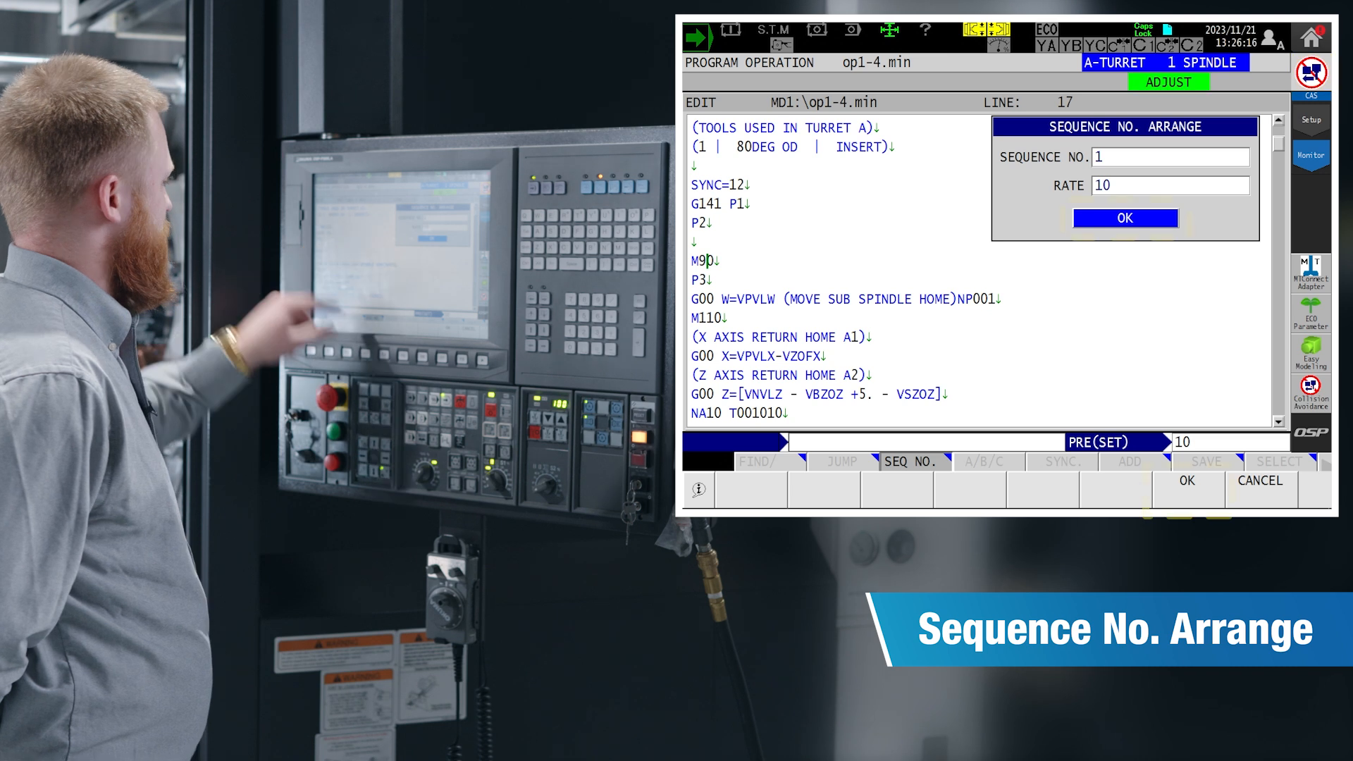
click(1123, 218)
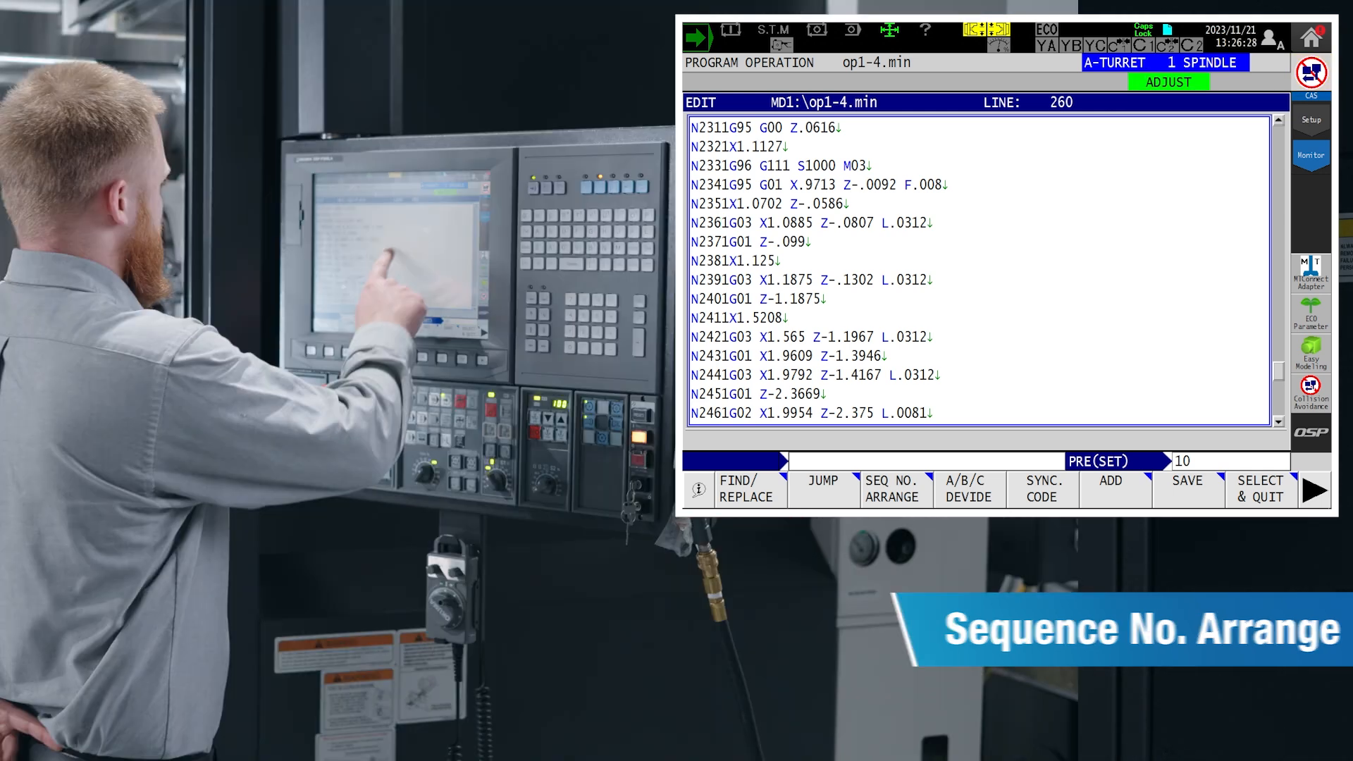
Add another program's blocks into op1-4.min, then select and quit to automatic operation.
click(968, 489)
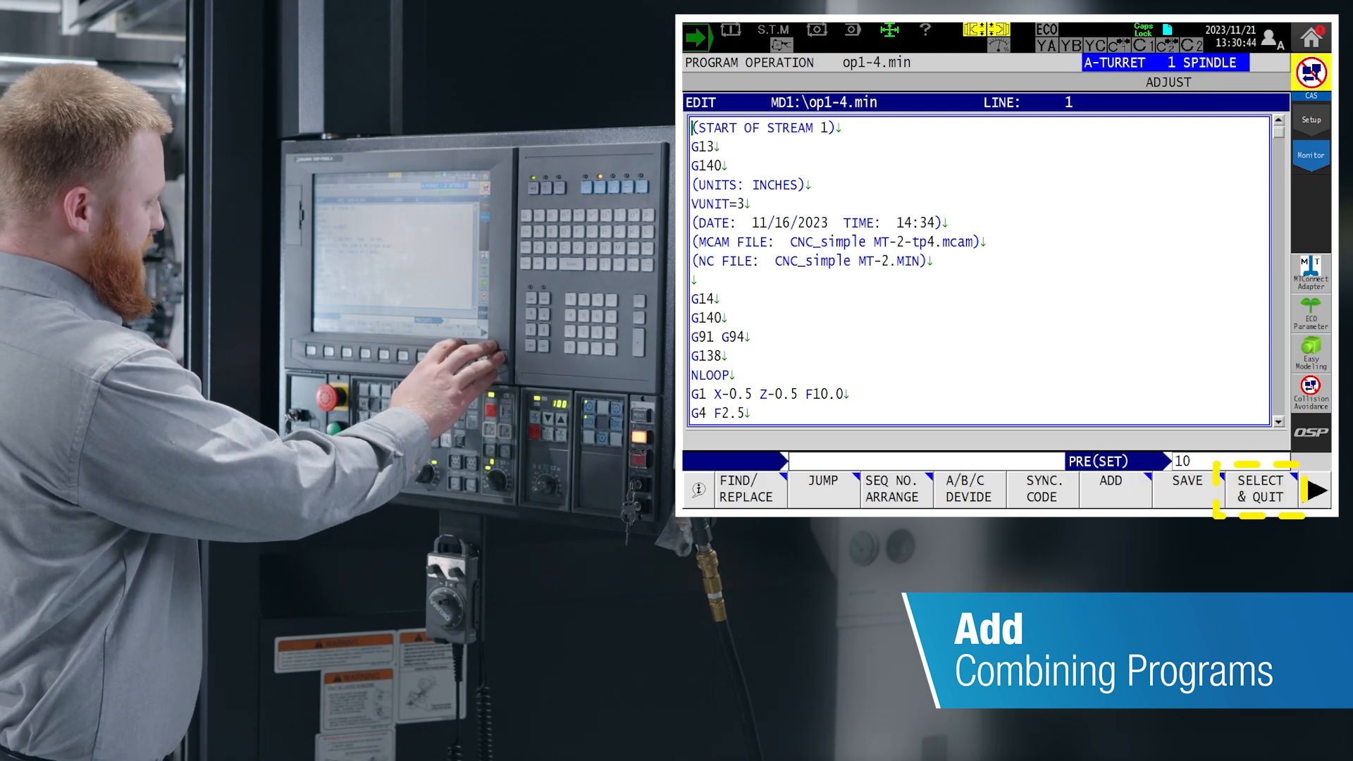
click(1258, 488)
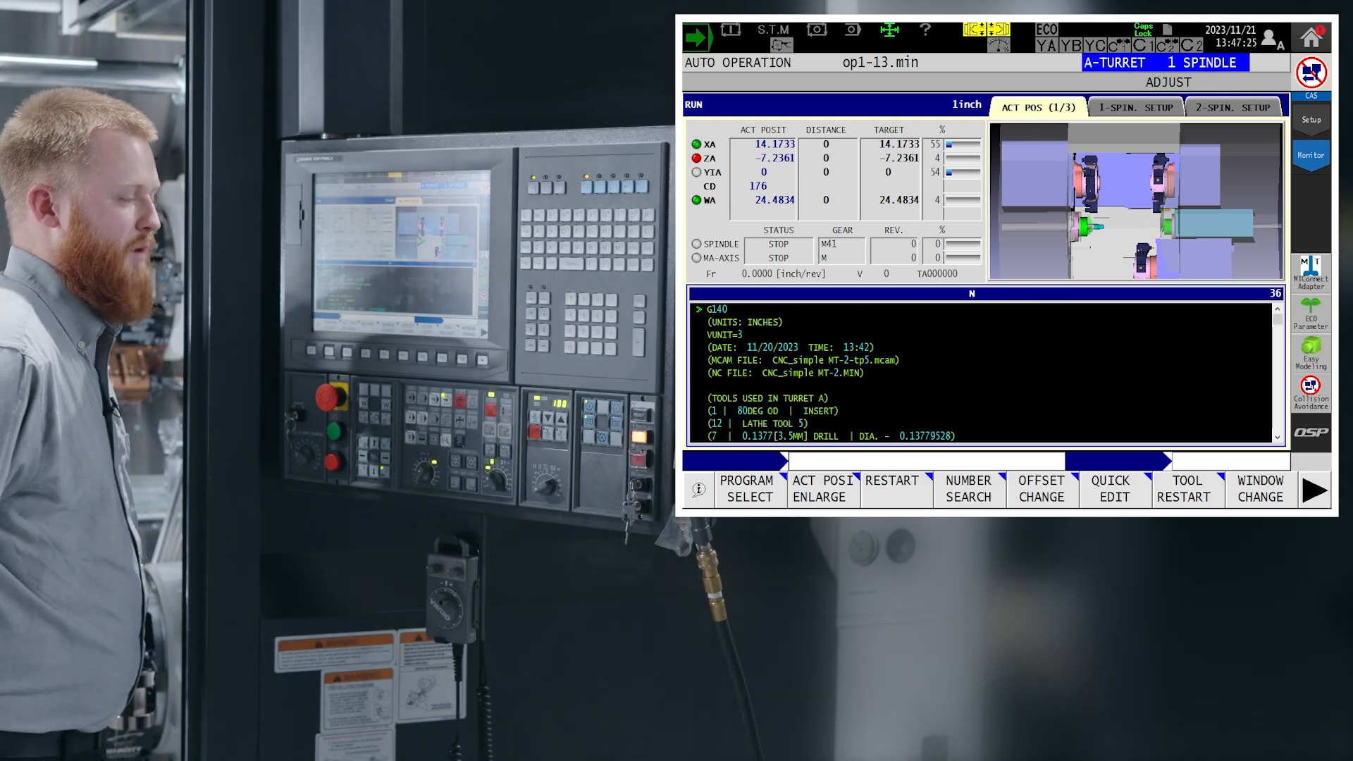
Quick-edit op1-13.min to append F0.008 to the alarmed G95 G01 X2.7 Z.01 block.
click(1112, 489)
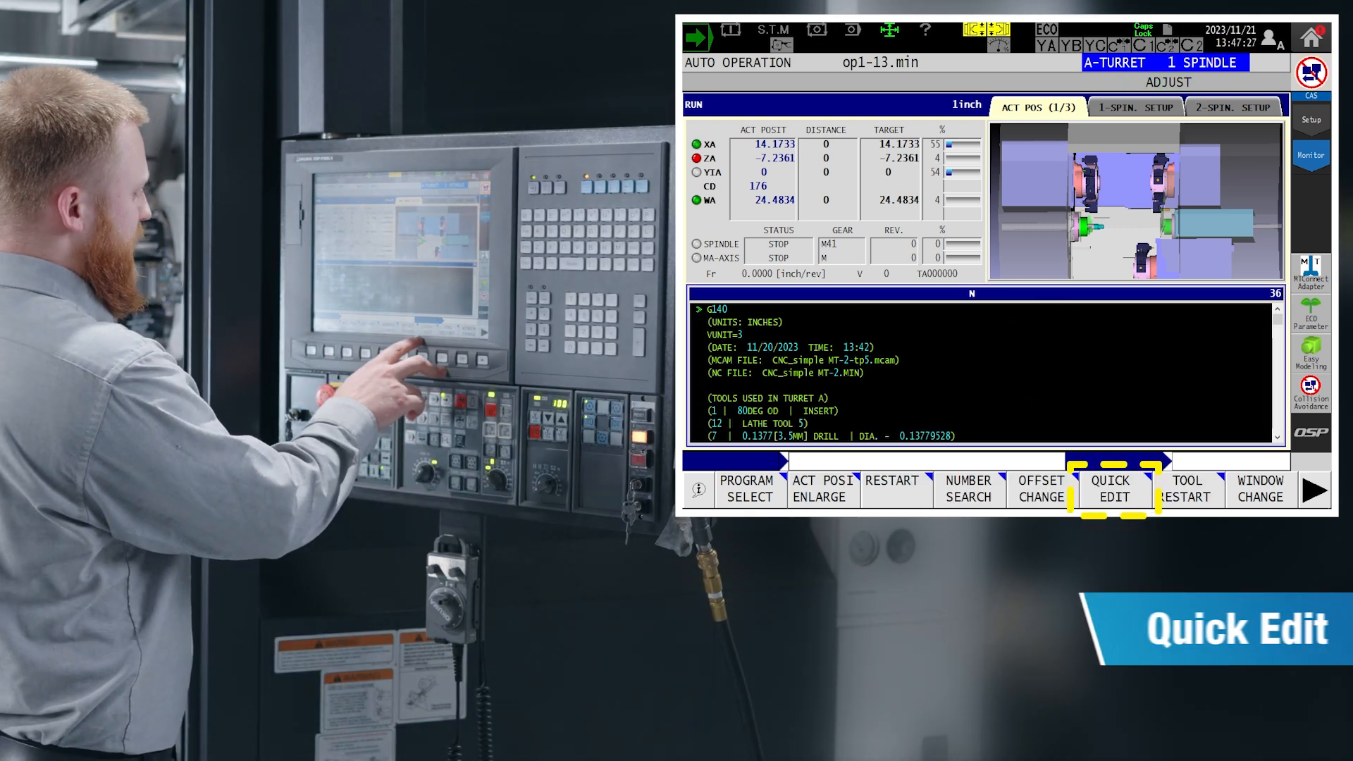
click(1113, 487)
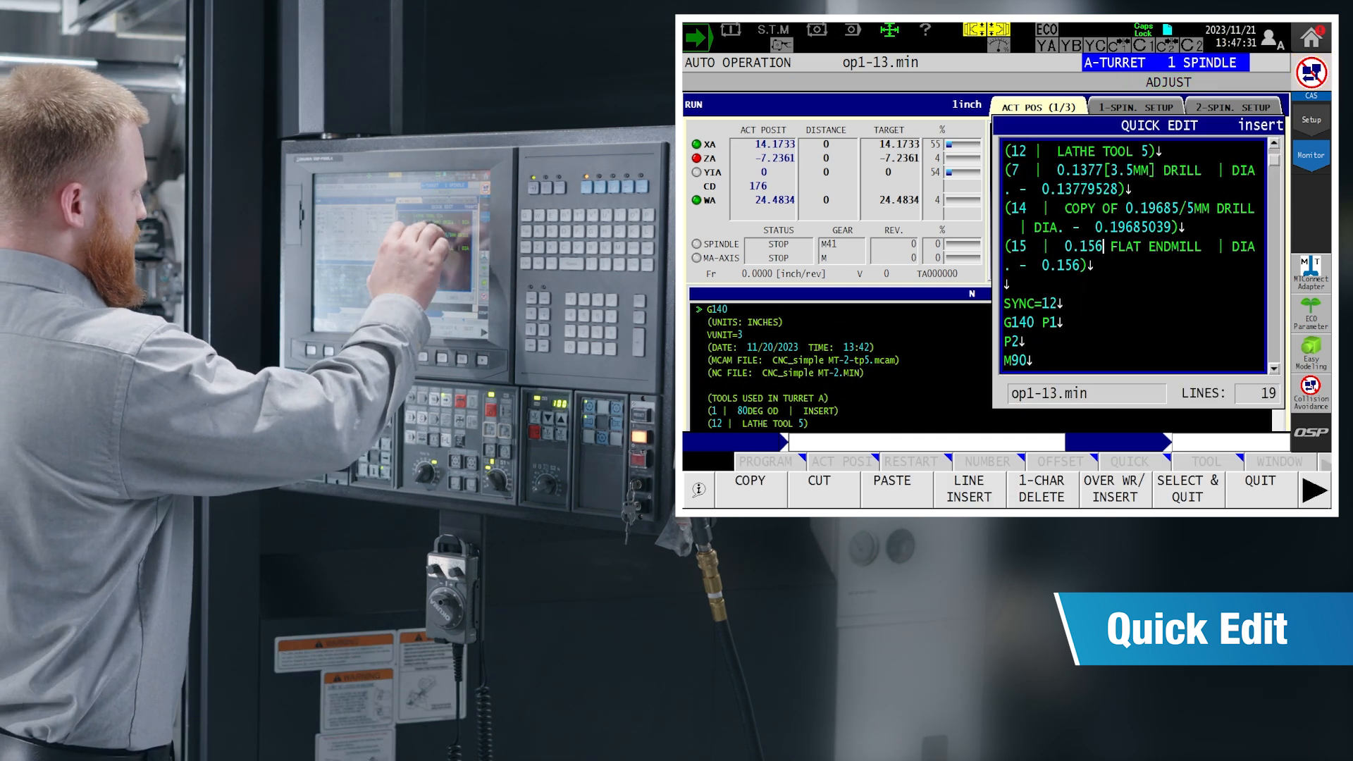
click(1259, 486)
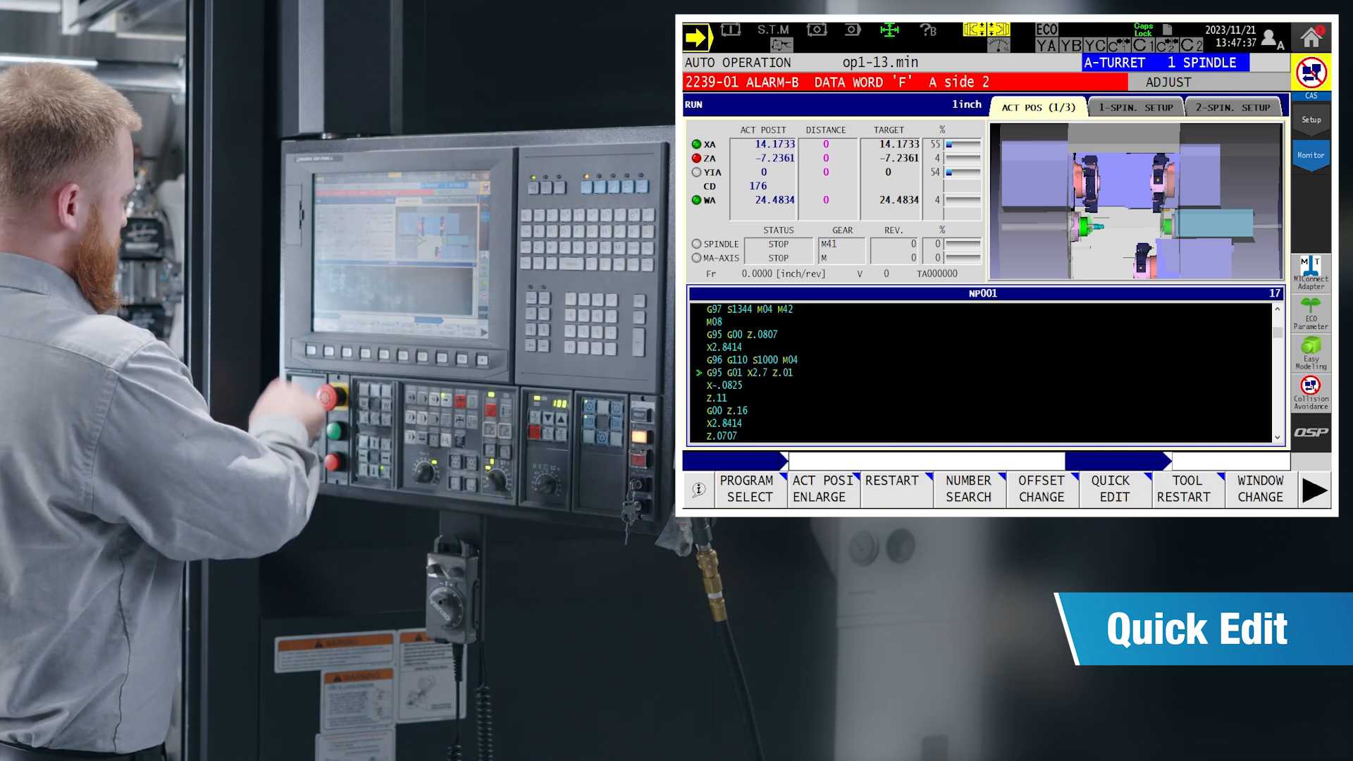
click(1110, 488)
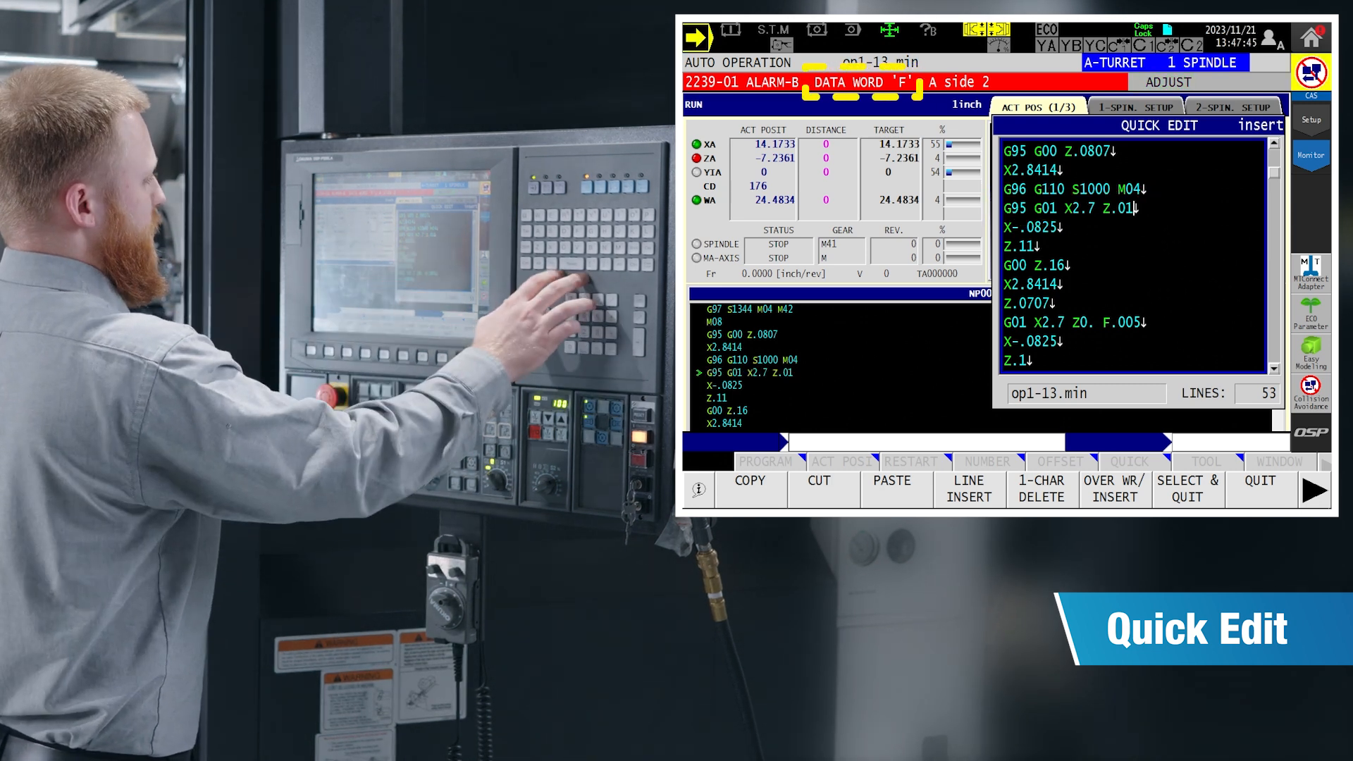
text(F0.008)
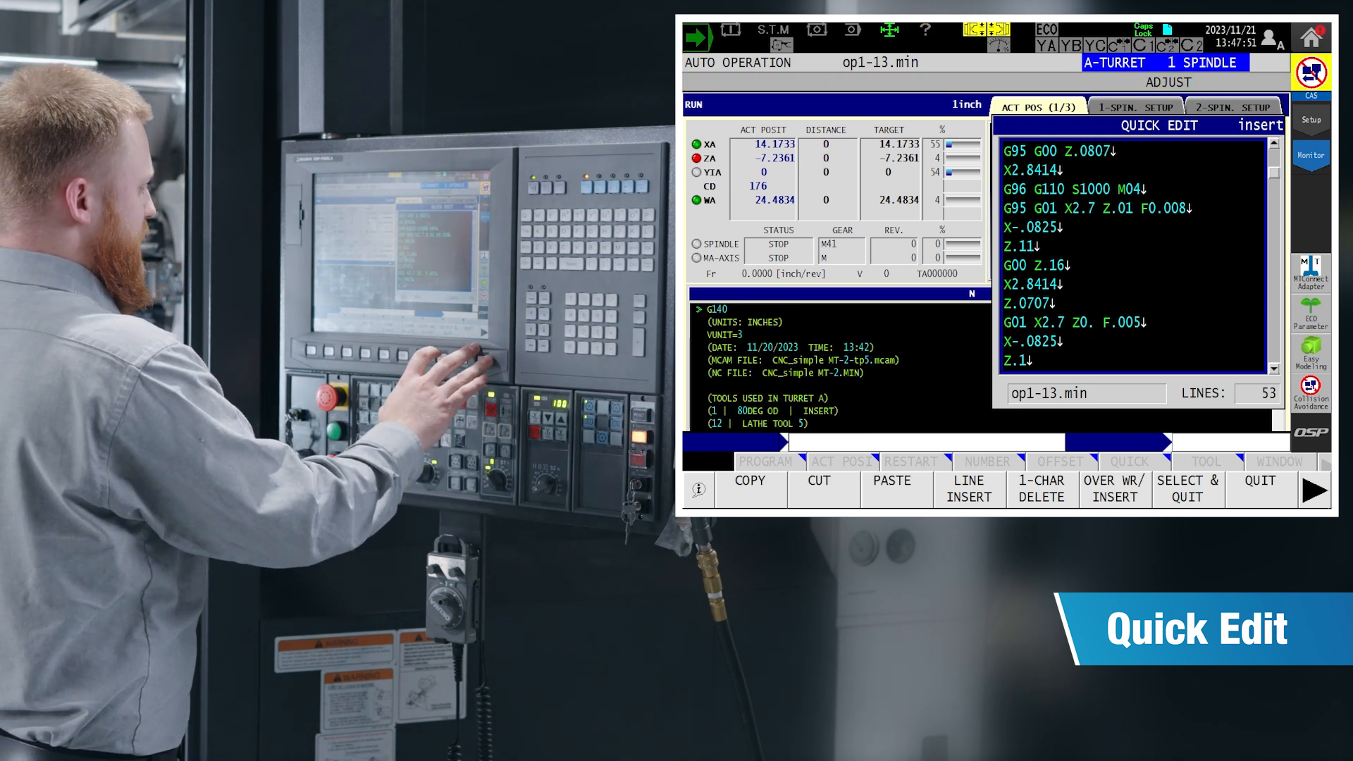
click(1259, 489)
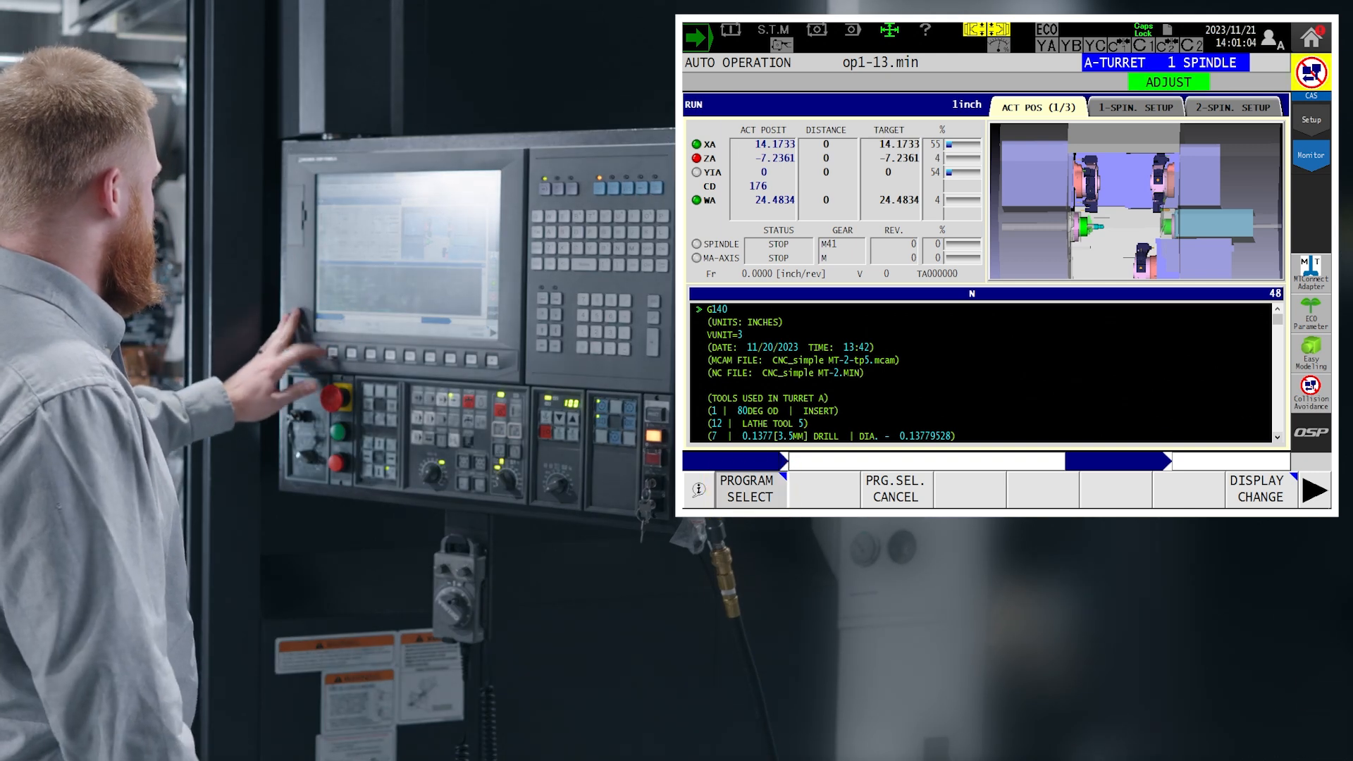
Show the program select window's schedule list with the available .SDF files.
click(747, 489)
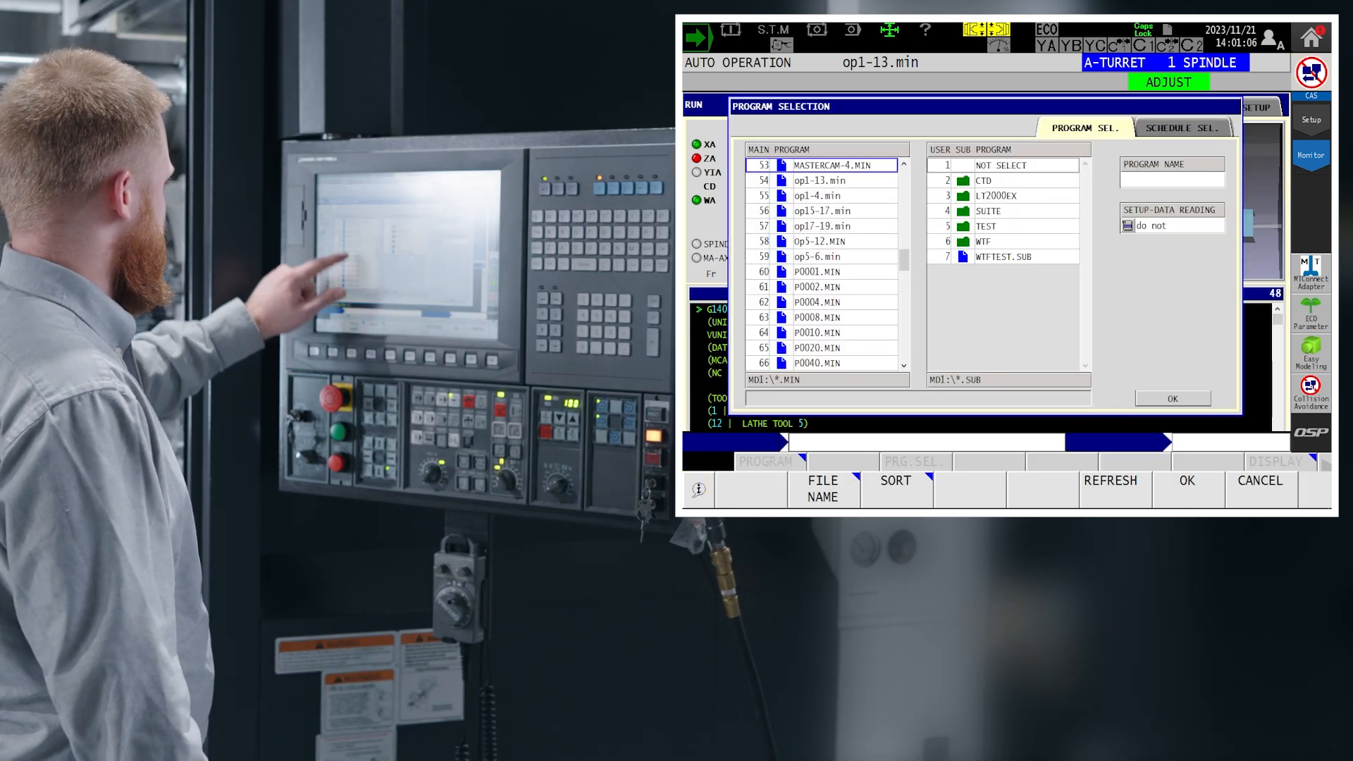
click(817, 194)
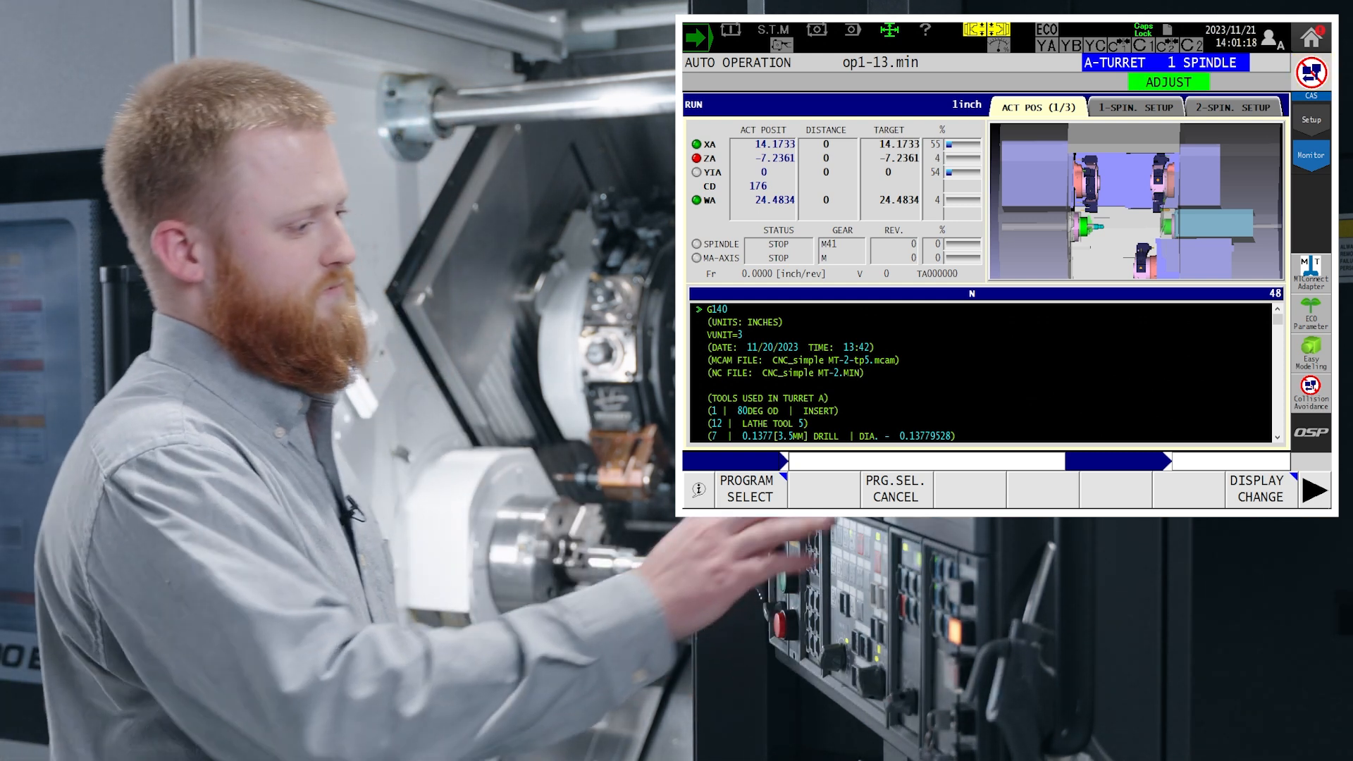
click(749, 489)
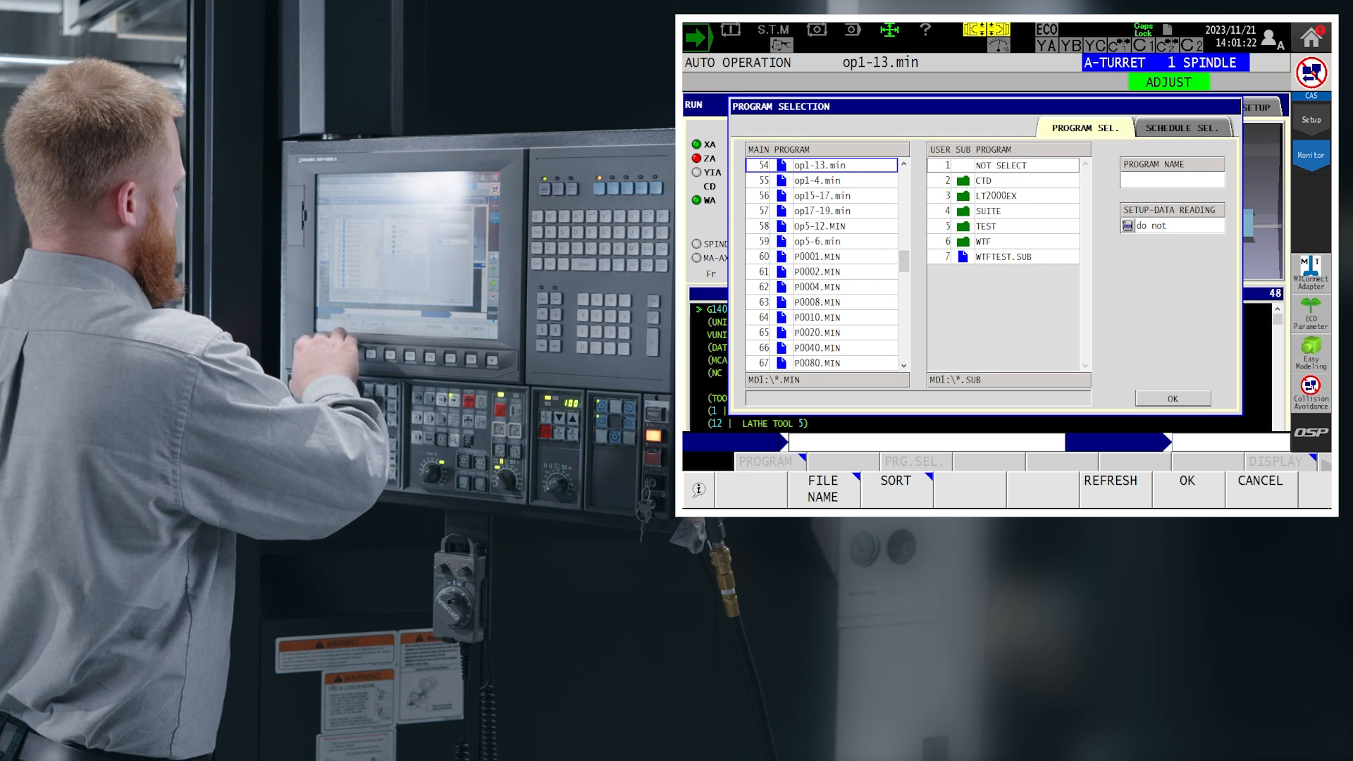
click(1184, 128)
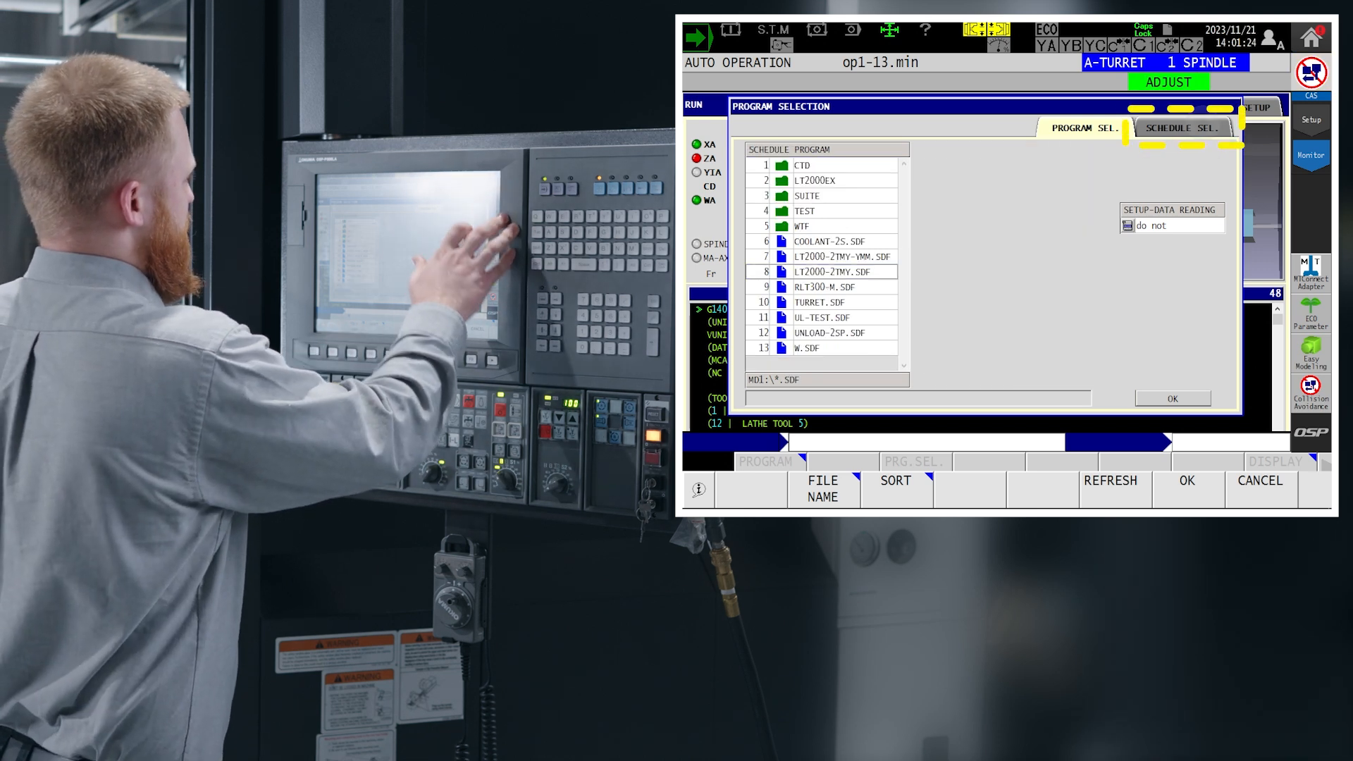
click(837, 272)
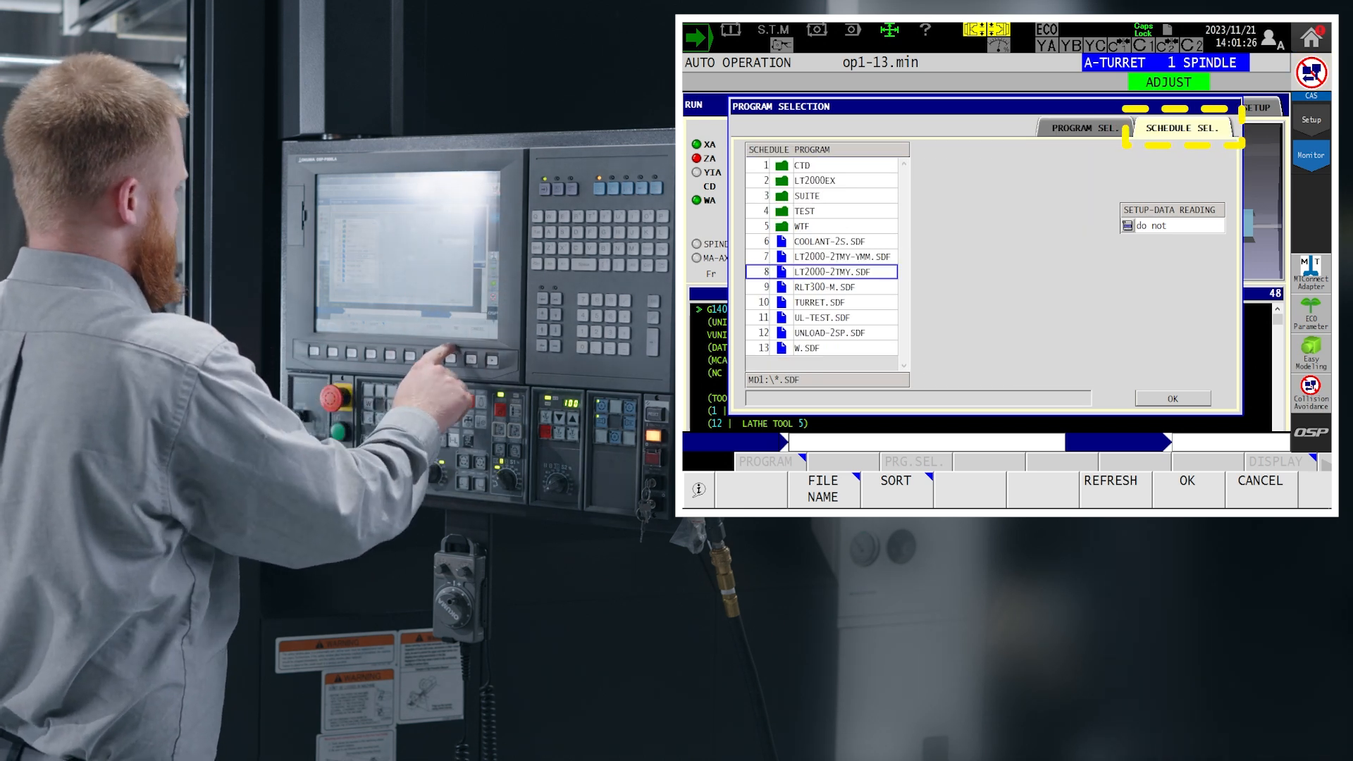